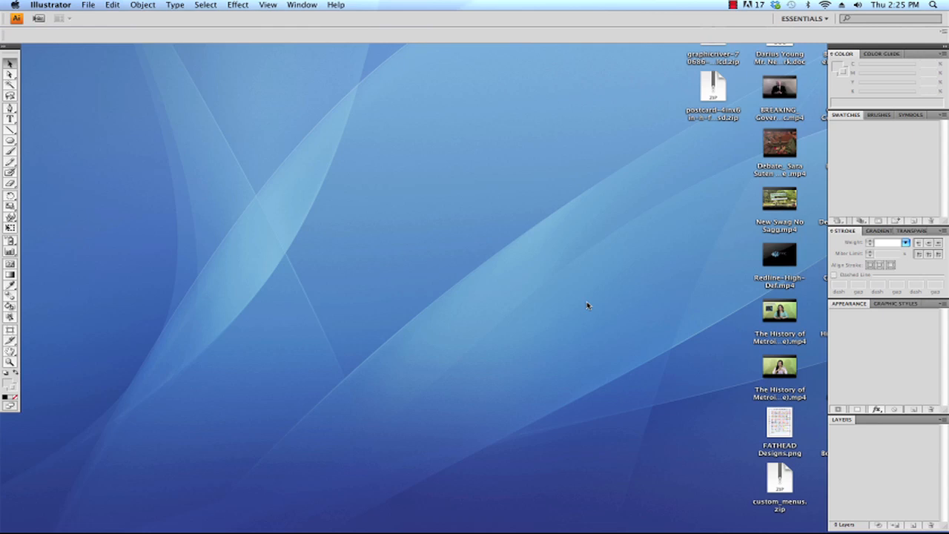
mouse_move(564, 268)
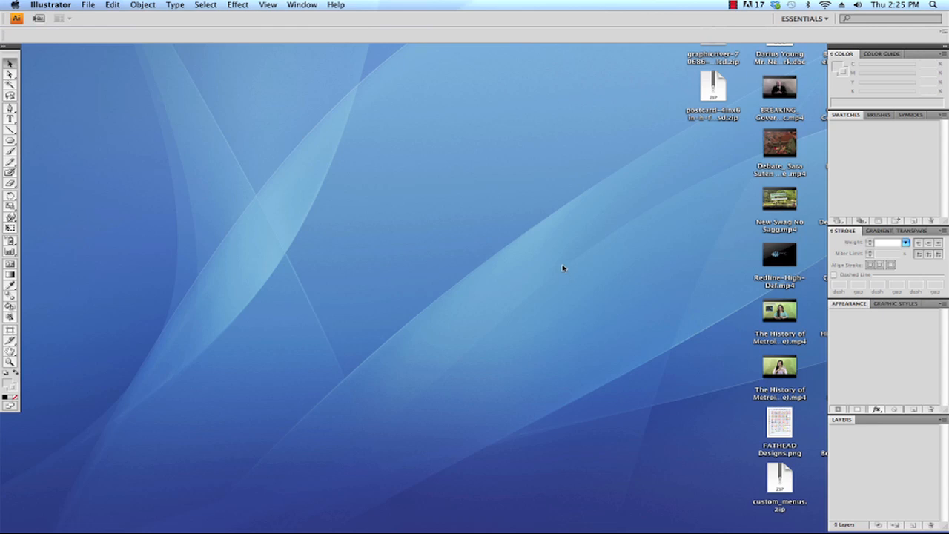
mouse_move(611, 190)
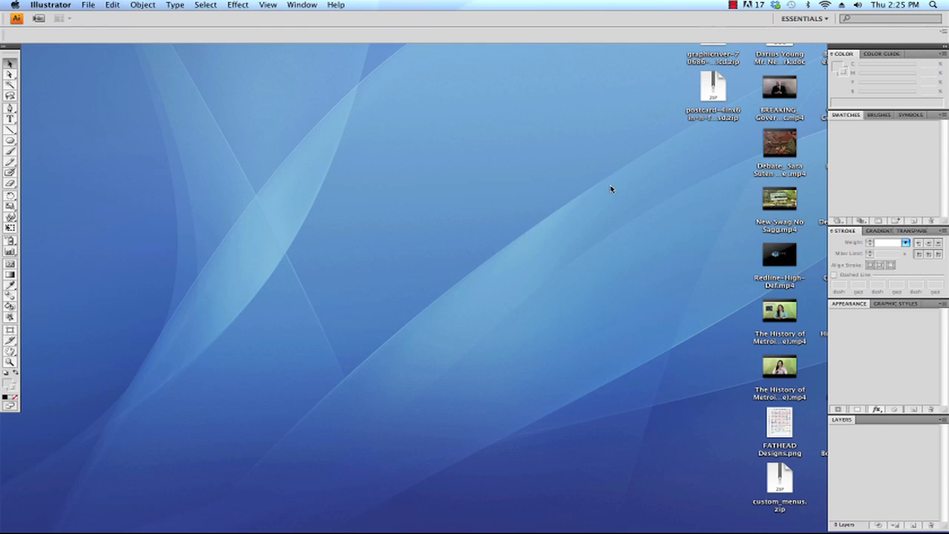
mouse_move(339, 27)
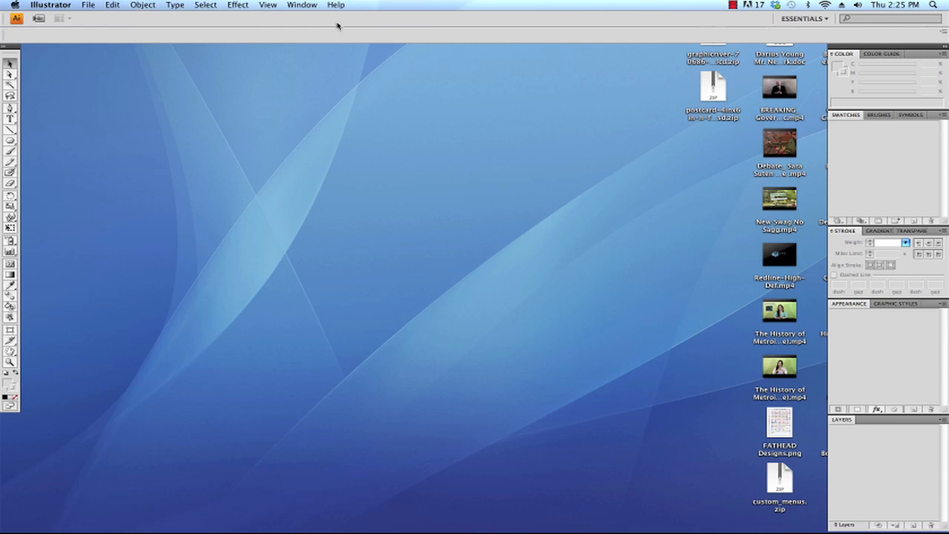
Step: Show the Window menu listing the workspace panels
left_click(301, 4)
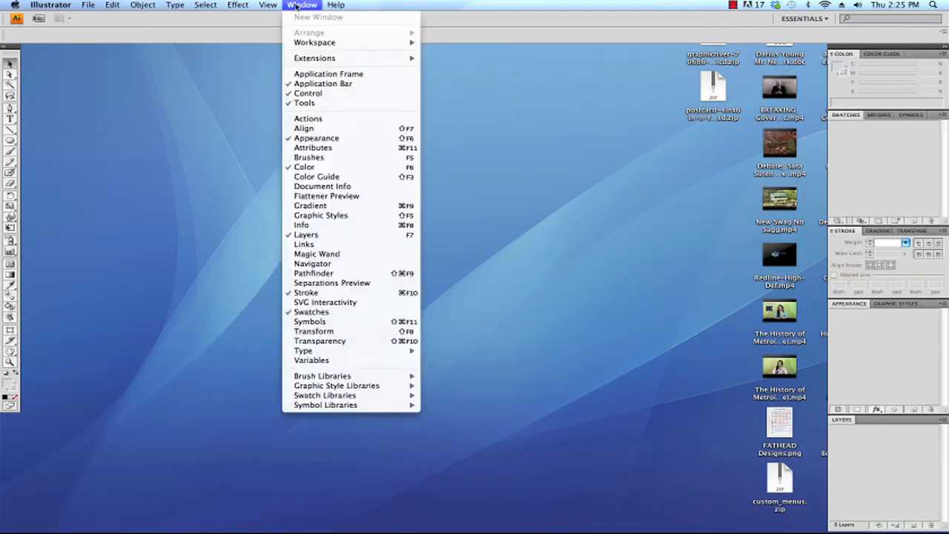
mouse_move(315, 41)
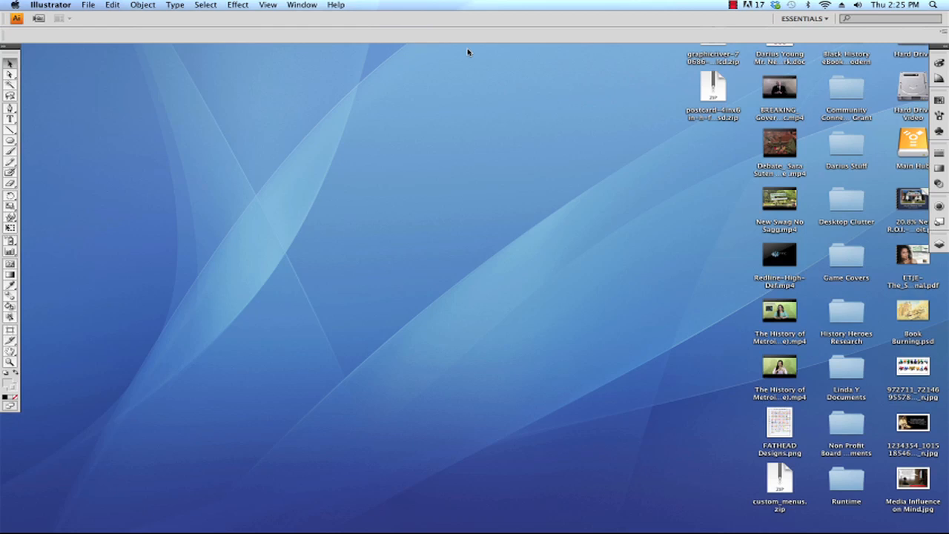
mouse_move(273, 36)
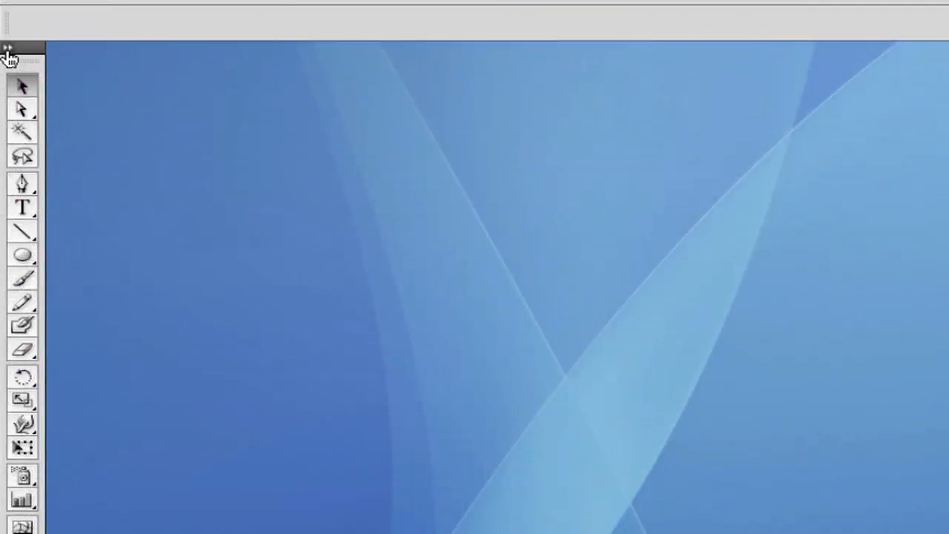
Step: Arrange the Tools panel in two columns and re-expand the side panels
left_click(9, 46)
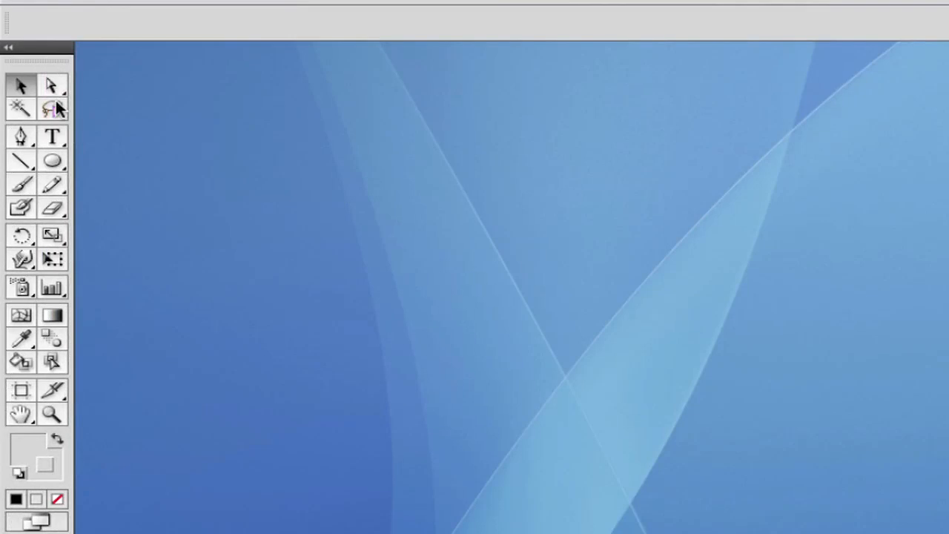
left_click(52, 160)
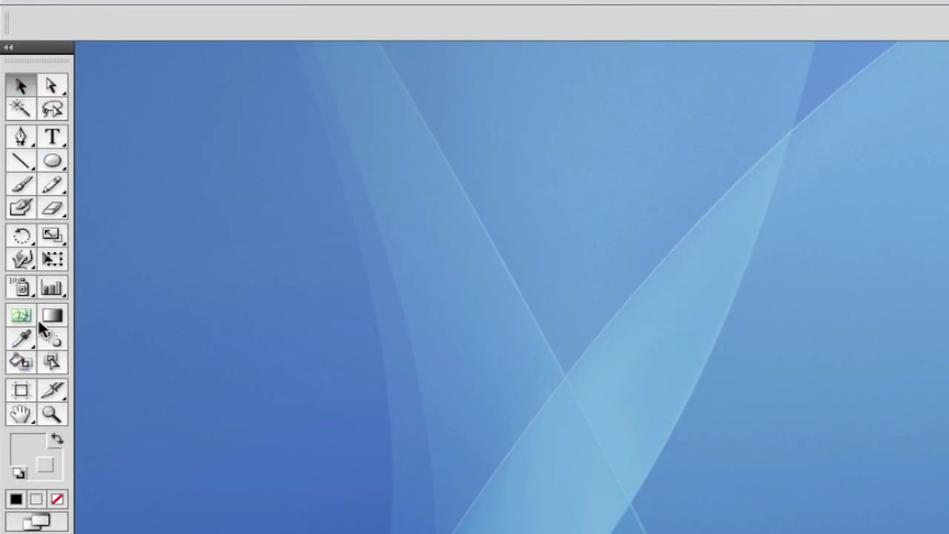
mouse_move(21, 315)
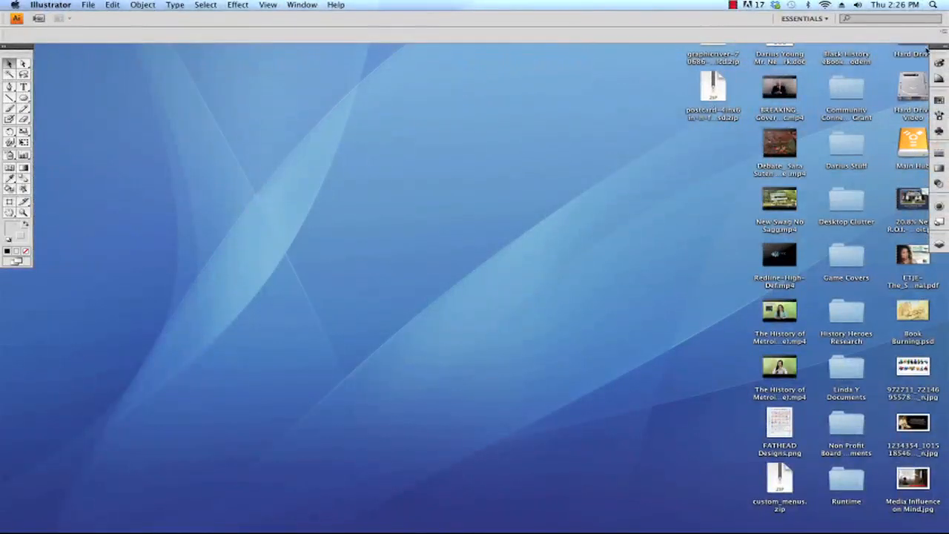
mouse_move(940, 51)
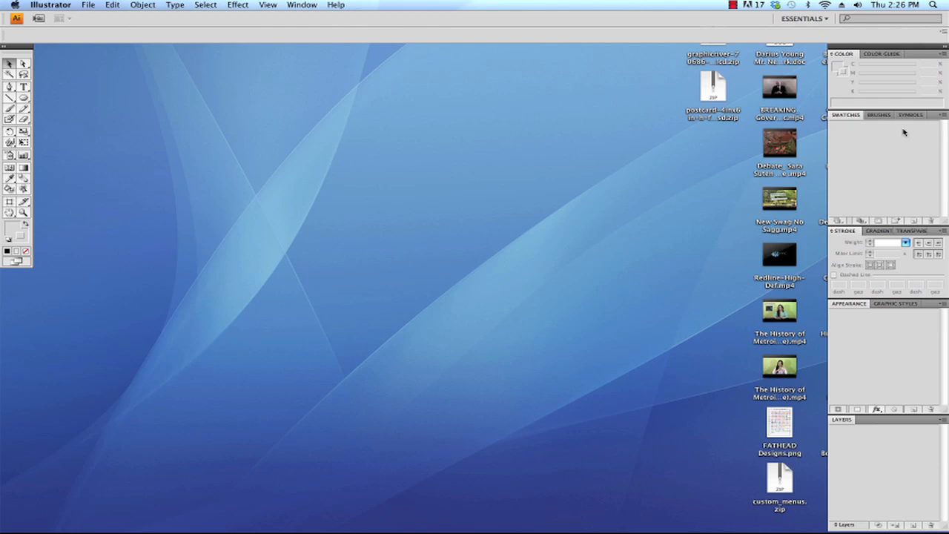
mouse_move(674, 34)
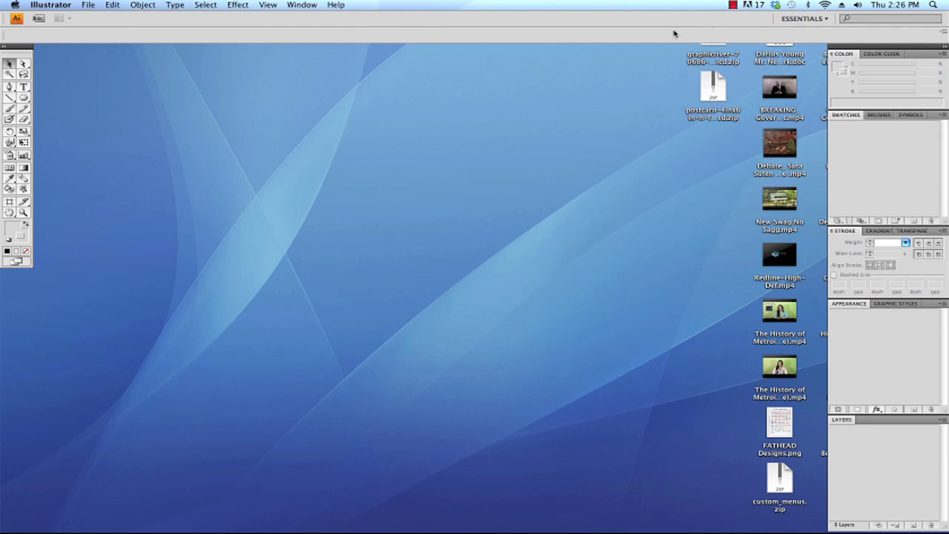
mouse_move(92, 8)
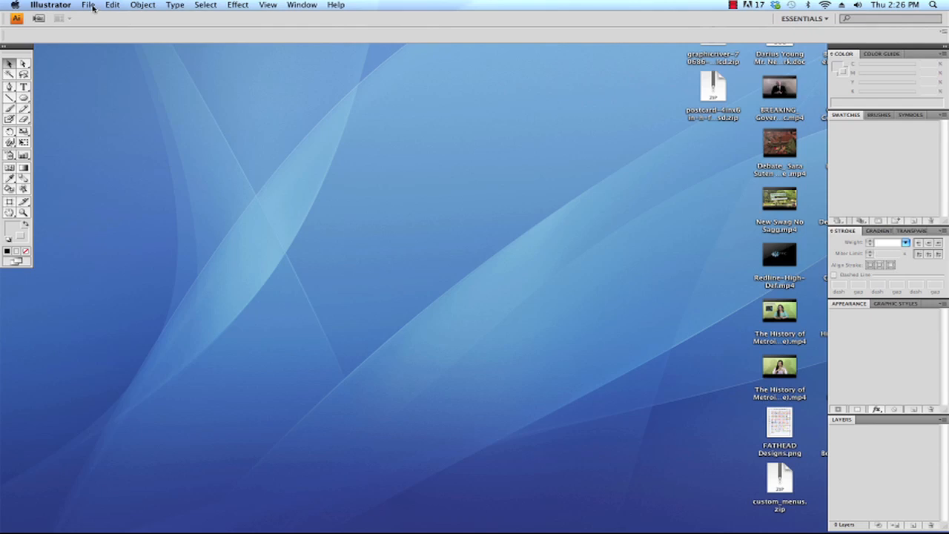
Step: Create a new blank Letter-size document, 11 in by 8.5 in, measured in inches
left_click(89, 6)
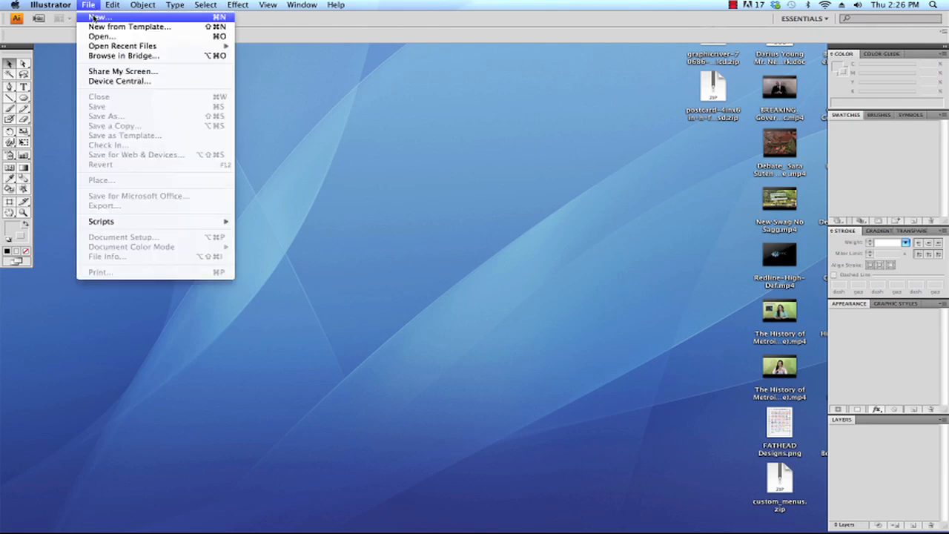
left_click(98, 16)
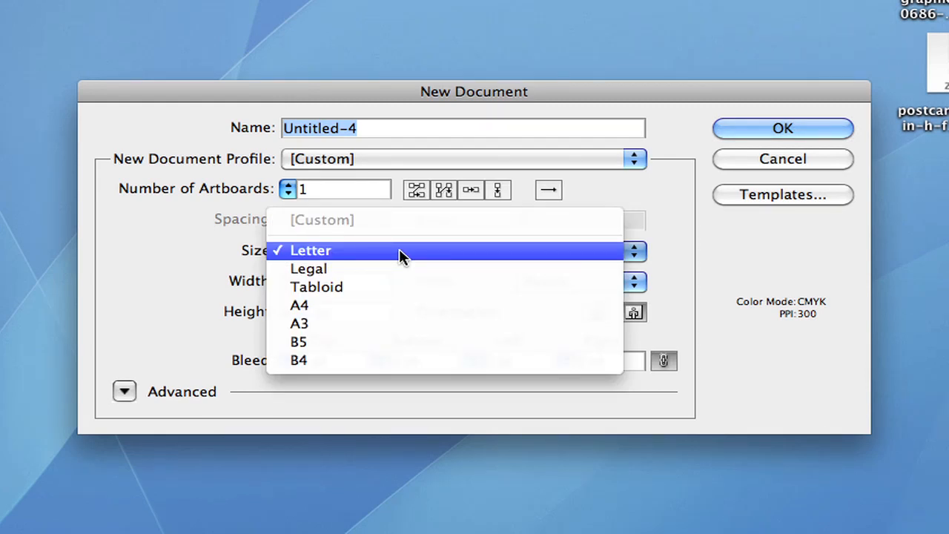
mouse_move(401, 289)
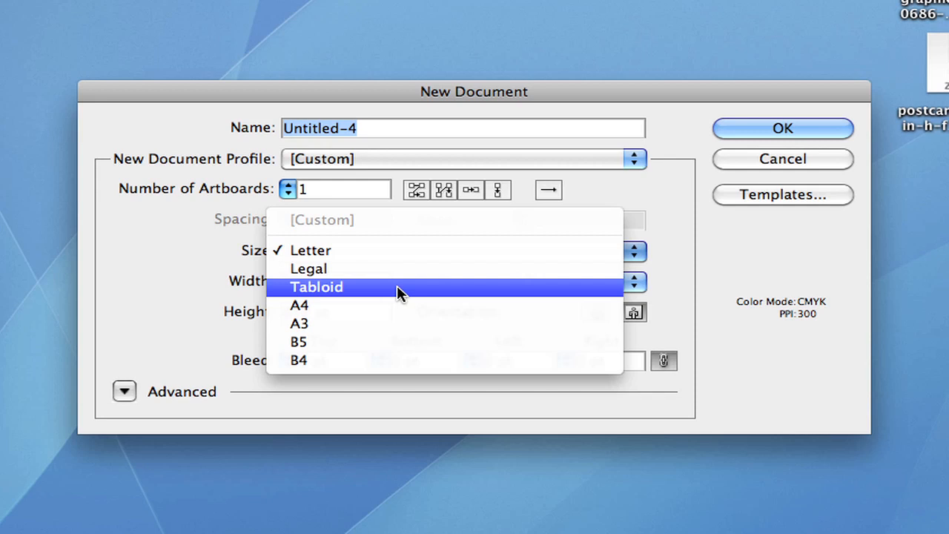
mouse_move(394, 328)
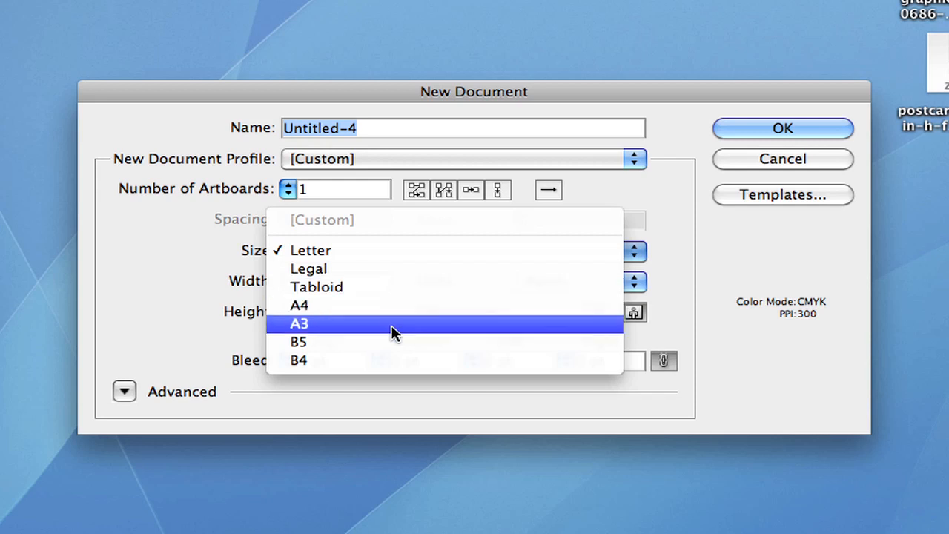
mouse_move(403, 249)
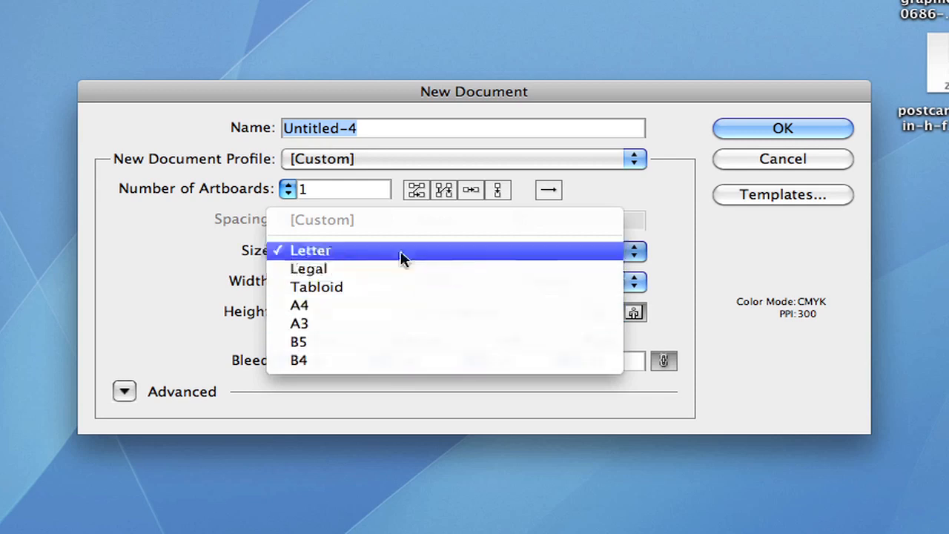
left_click(635, 282)
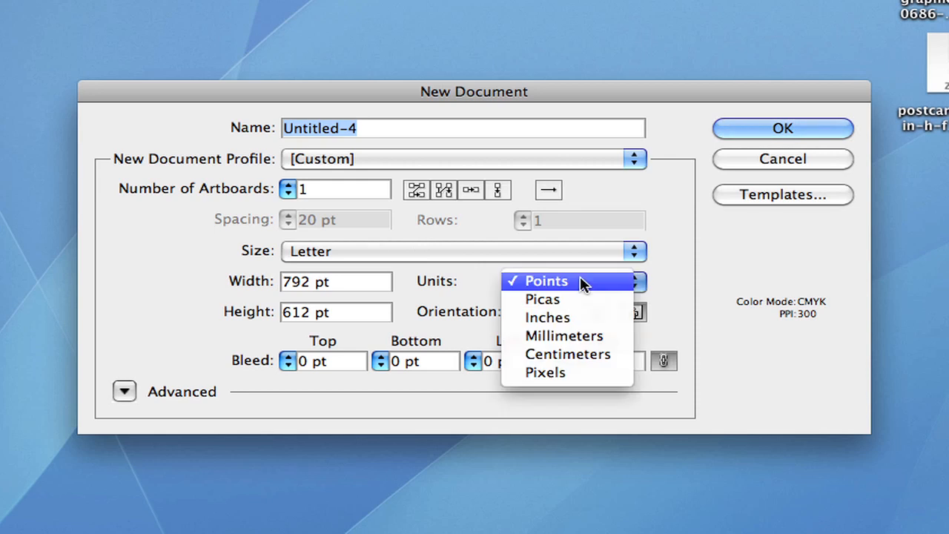
left_click(547, 317)
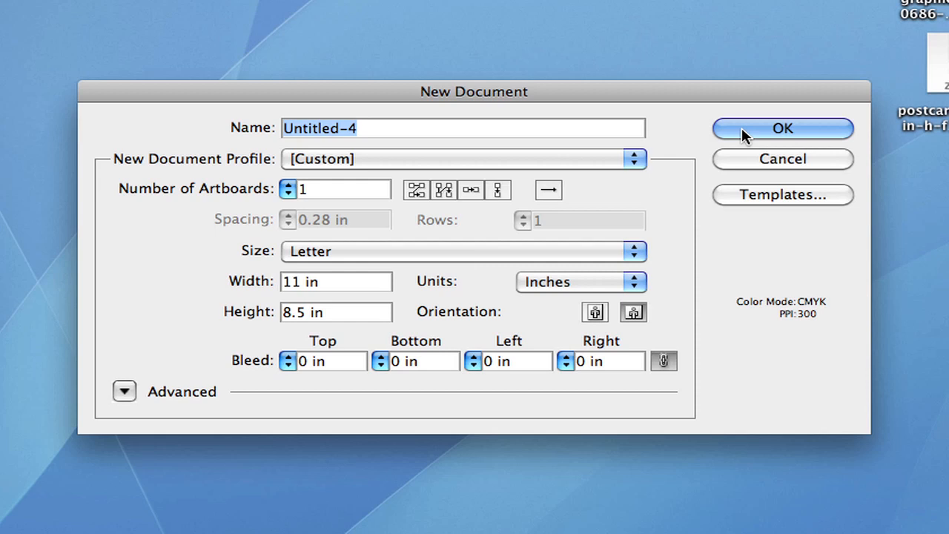
left_click(783, 128)
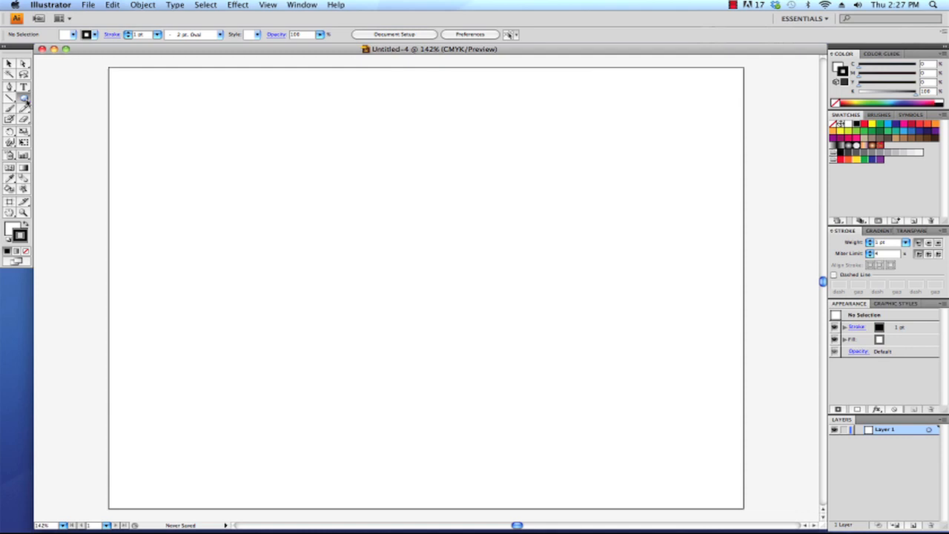
mouse_move(32, 120)
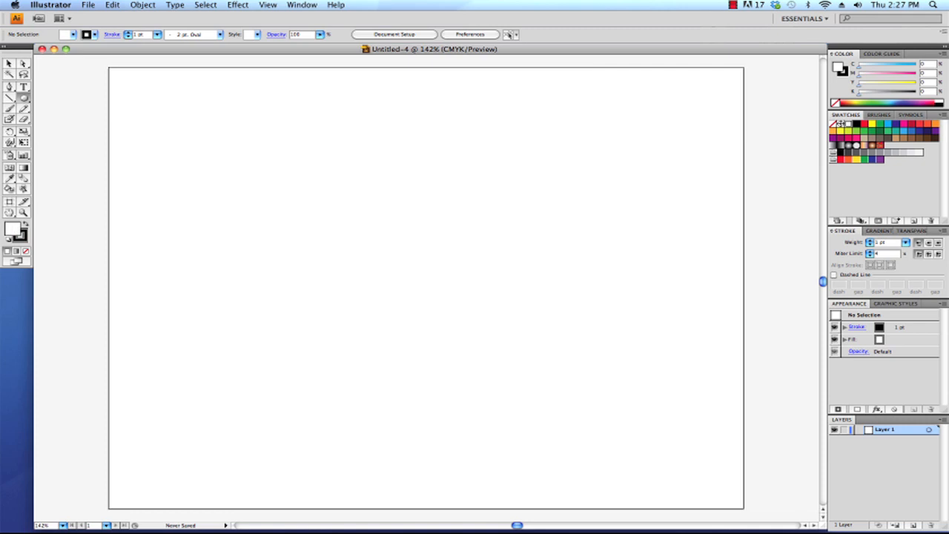
mouse_move(863, 125)
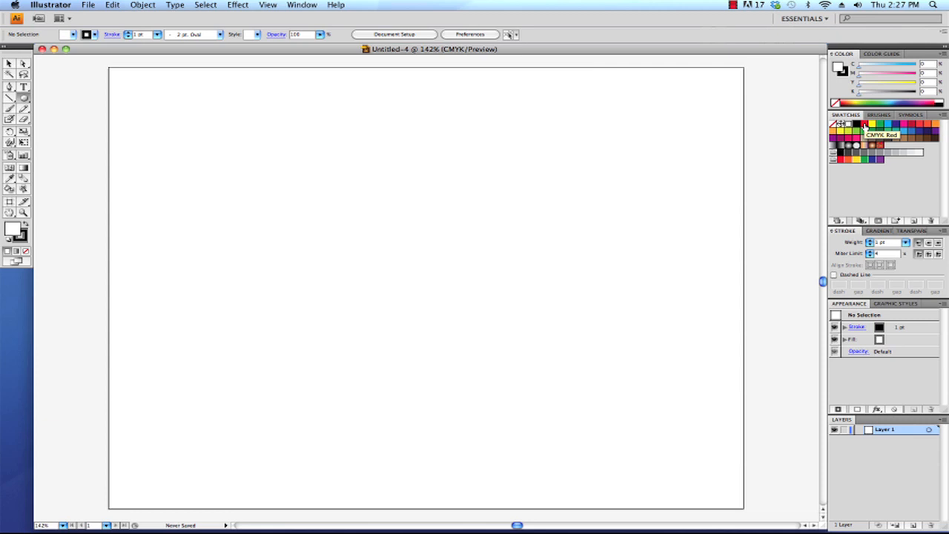
Step: Choose red as the fill colour and set the stroke to None
left_click(863, 124)
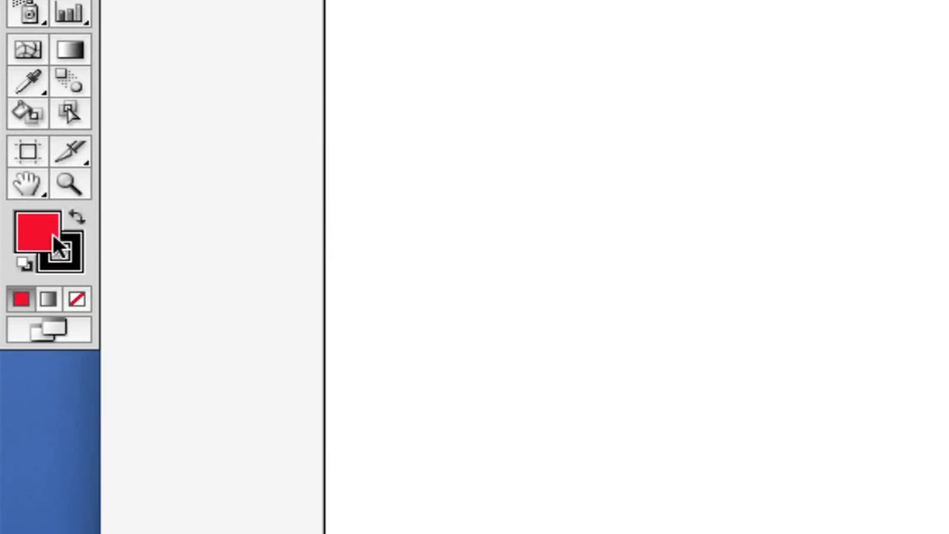
mouse_move(63, 267)
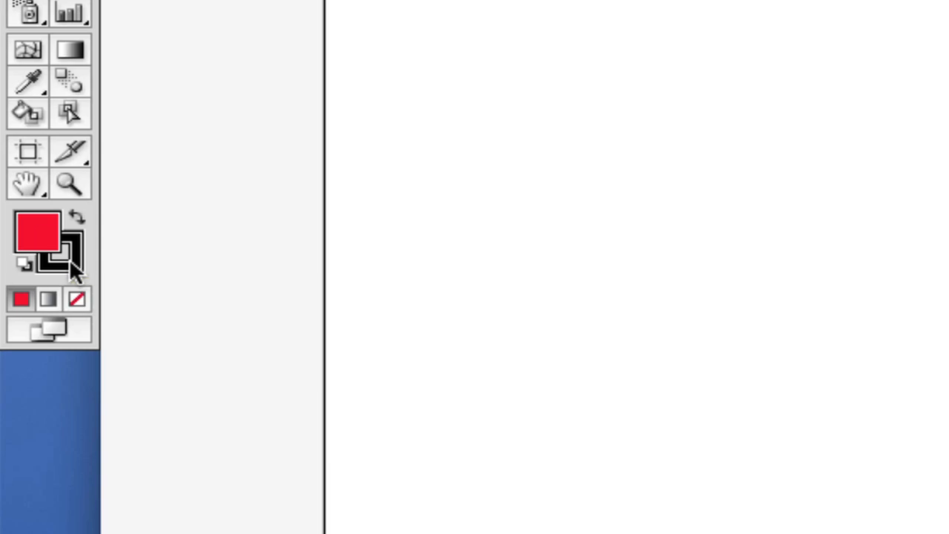
left_click(60, 255)
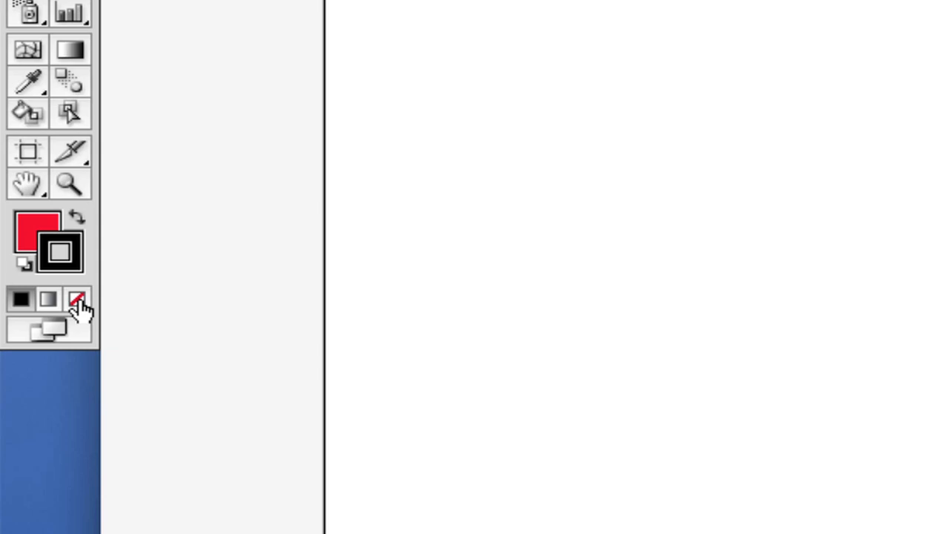
mouse_move(78, 300)
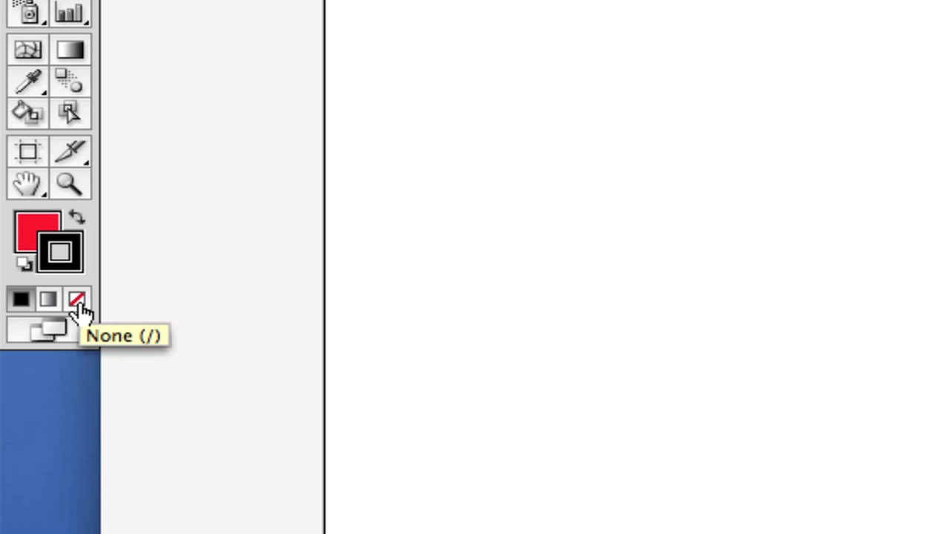
left_click(77, 299)
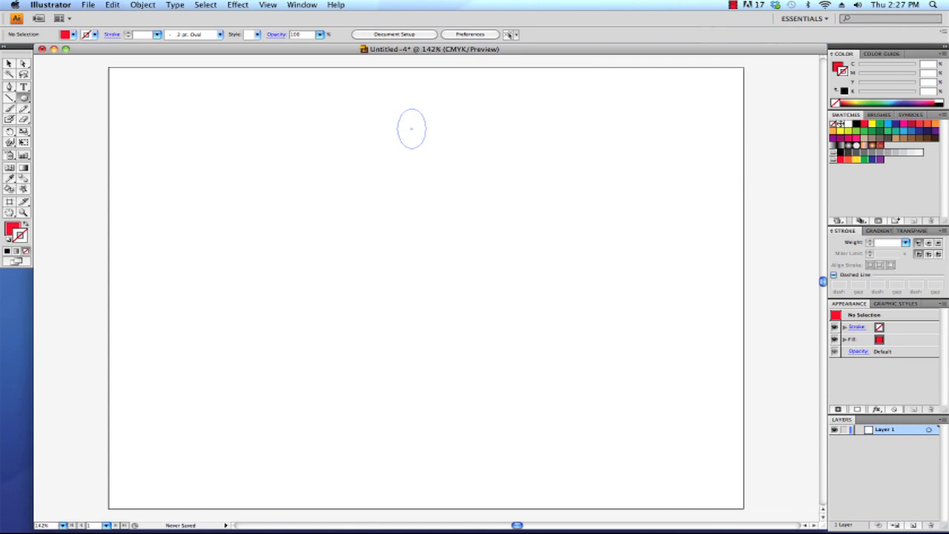
Step: Draw a tall red ellipse near the top centre of the artboard
left_click_drag(413, 130, 452, 175)
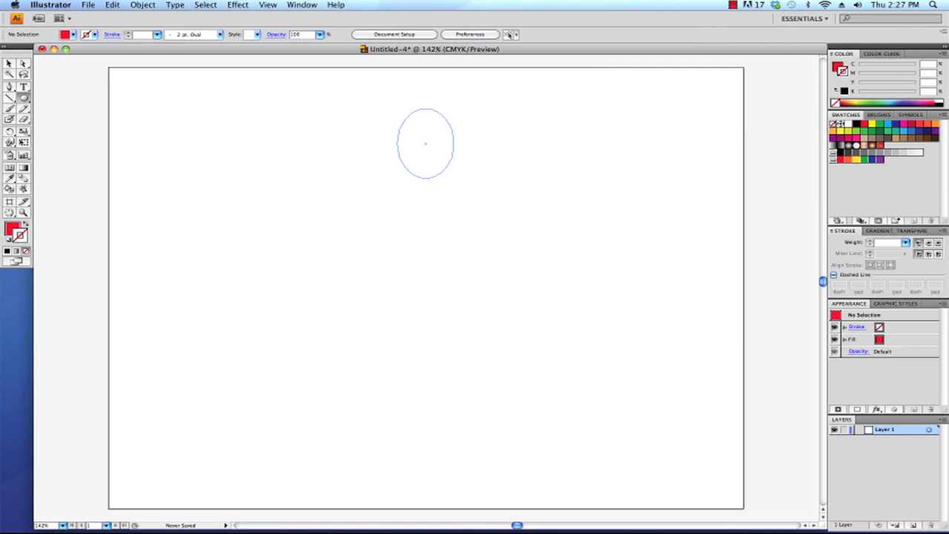
left_click(425, 143)
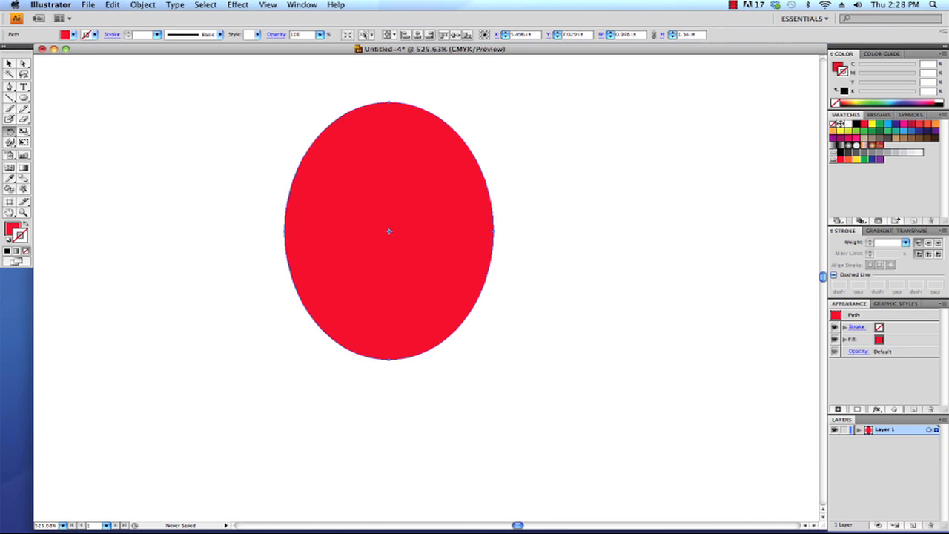
mouse_move(392, 451)
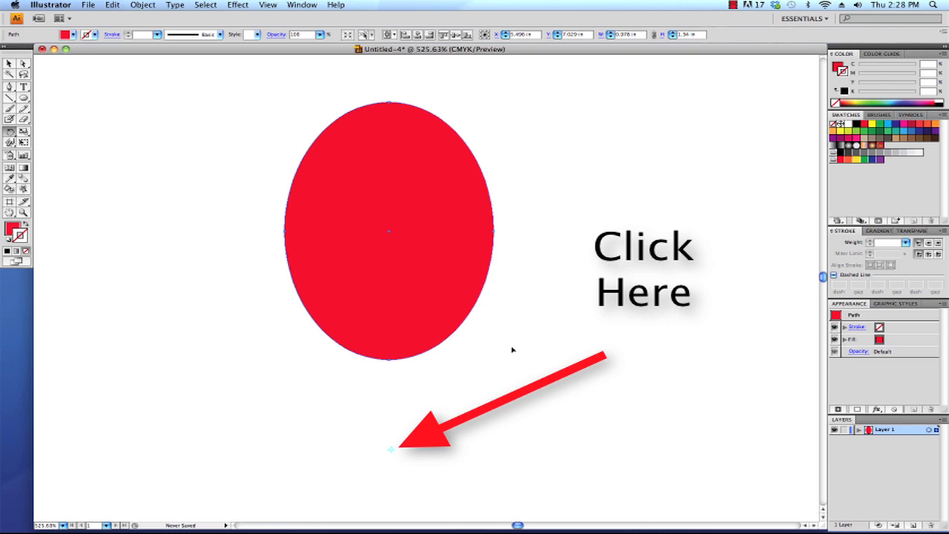
mouse_move(519, 341)
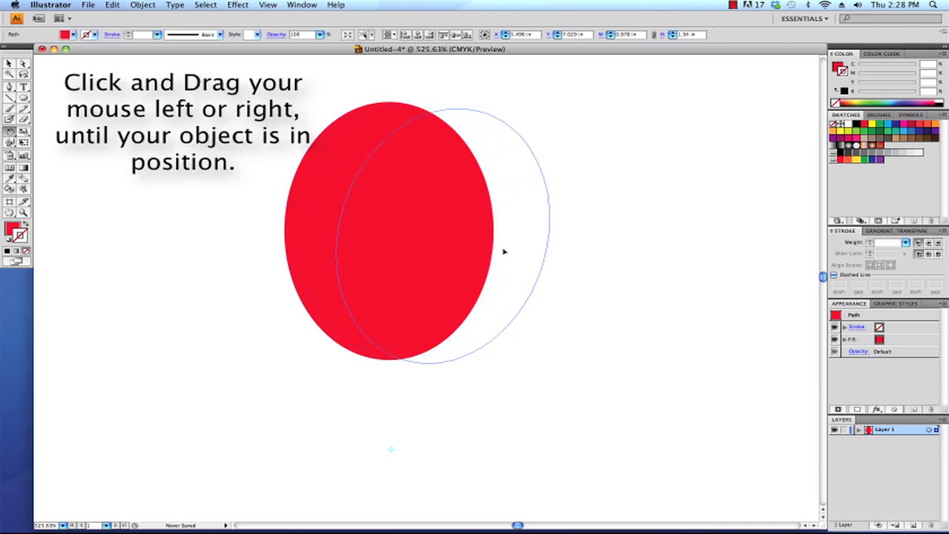
Step: Rotate the red ellipse clockwise around a pivot point just below it
left_click_drag(504, 252, 626, 368)
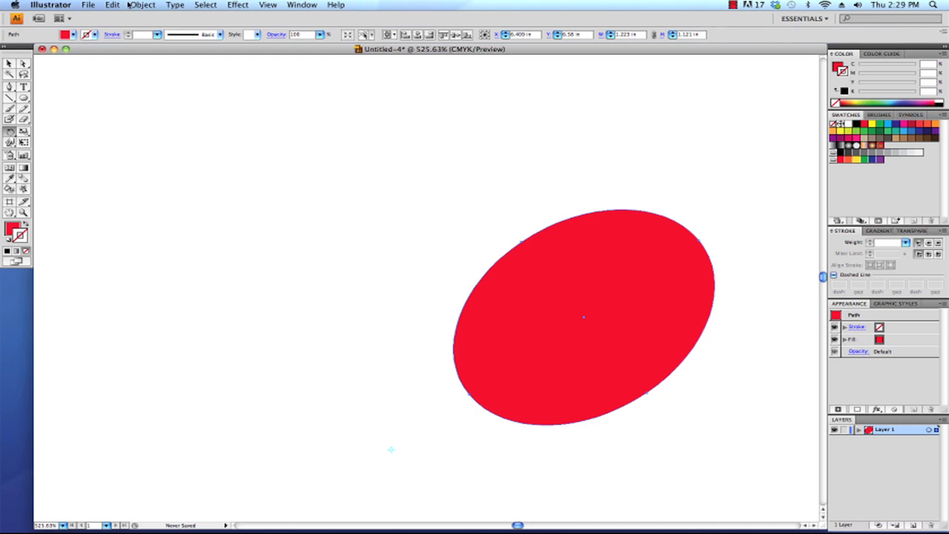
Step: Undo the rotation so the ellipse stands upright again
left_click(112, 6)
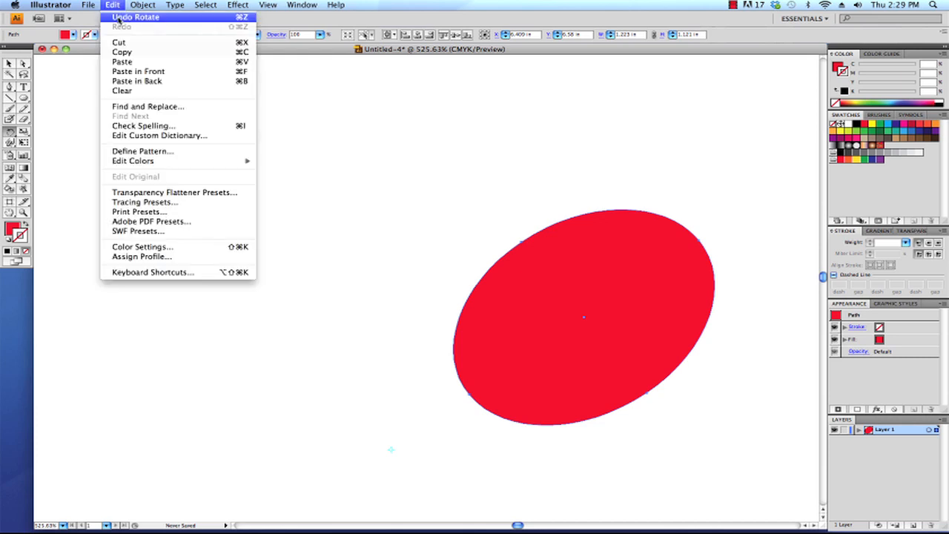
left_click(135, 16)
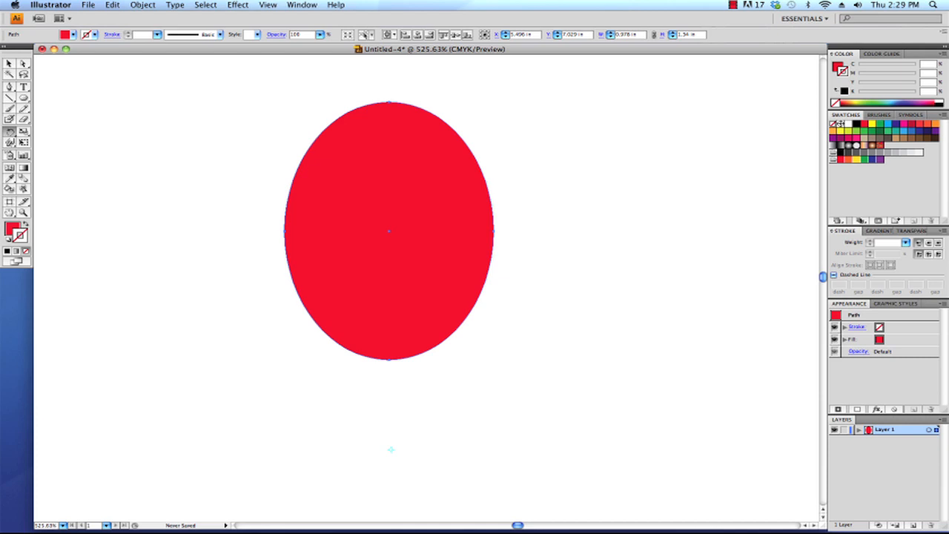
mouse_move(442, 310)
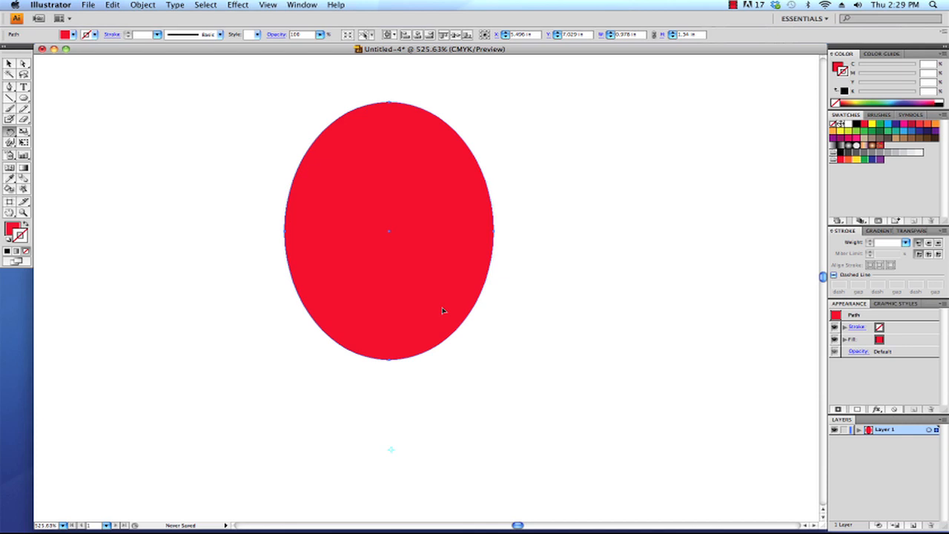
mouse_move(437, 270)
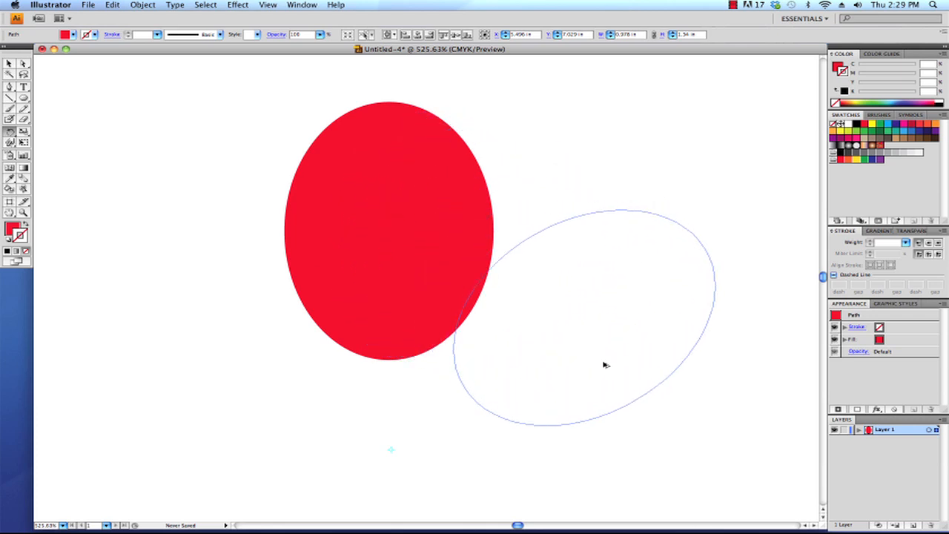
Step: Rotate a copy of the ellipse around the pivot below, placing it to the lower right
left_click_drag(605, 365, 623, 384)
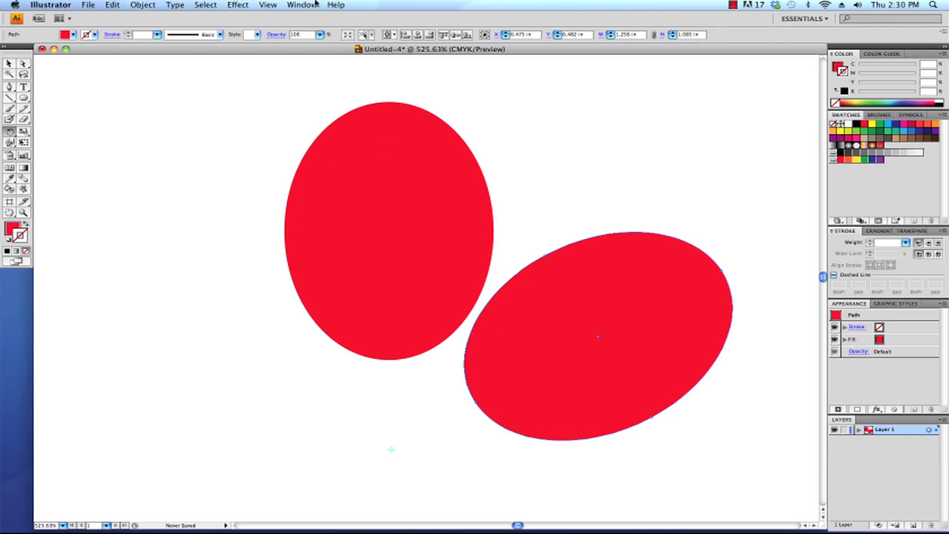
Step: Zoom out so both red petals show with more white page around them
left_click(267, 4)
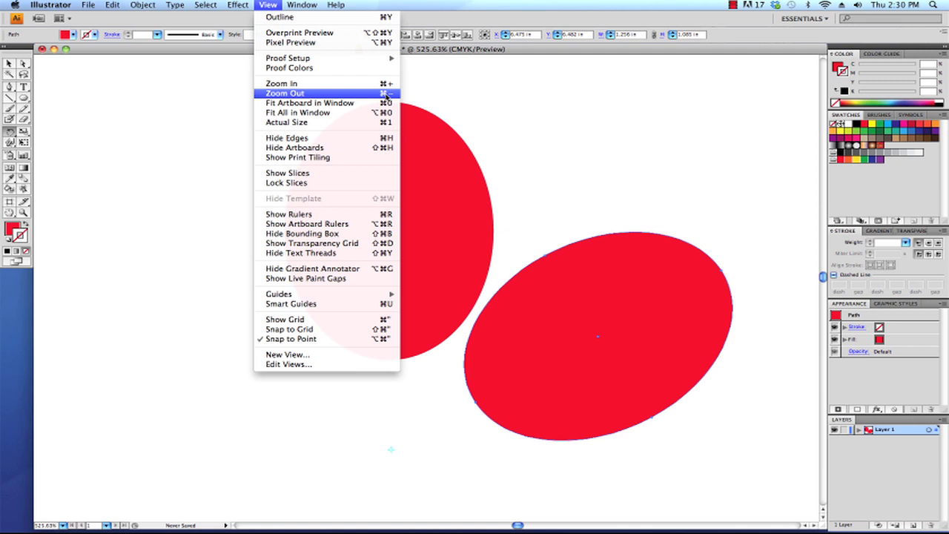
left_click(285, 92)
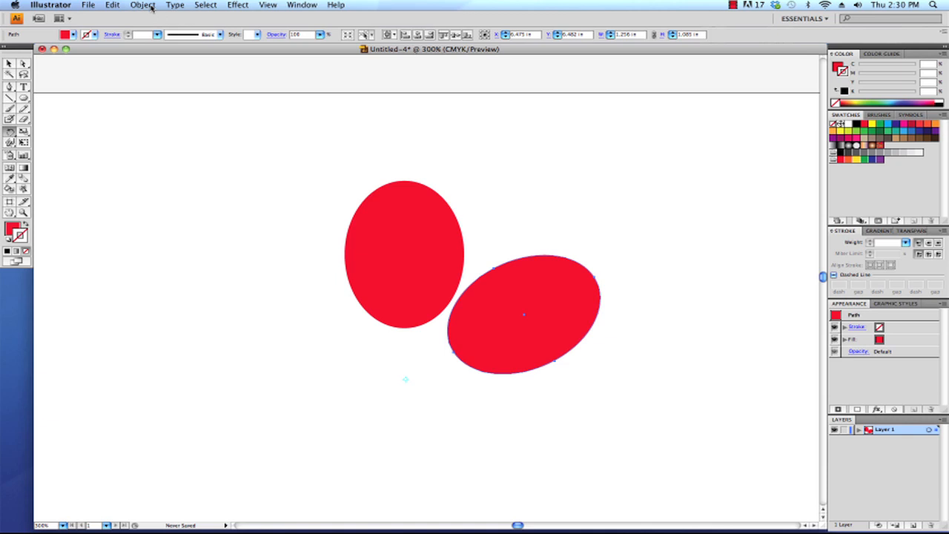
Step: Repeat the rotated copy with Transform Again until six red petals ring the centre
left_click(143, 6)
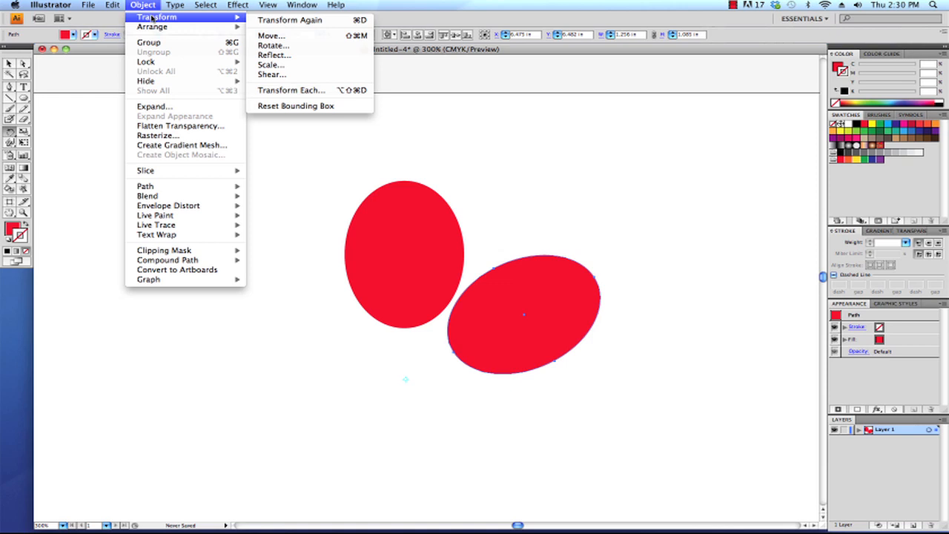
mouse_move(289, 20)
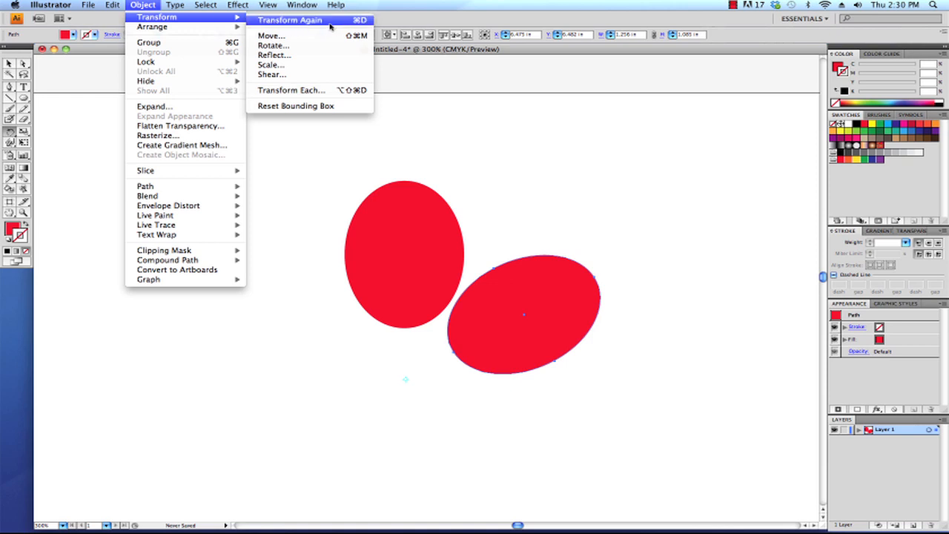
left_click(289, 21)
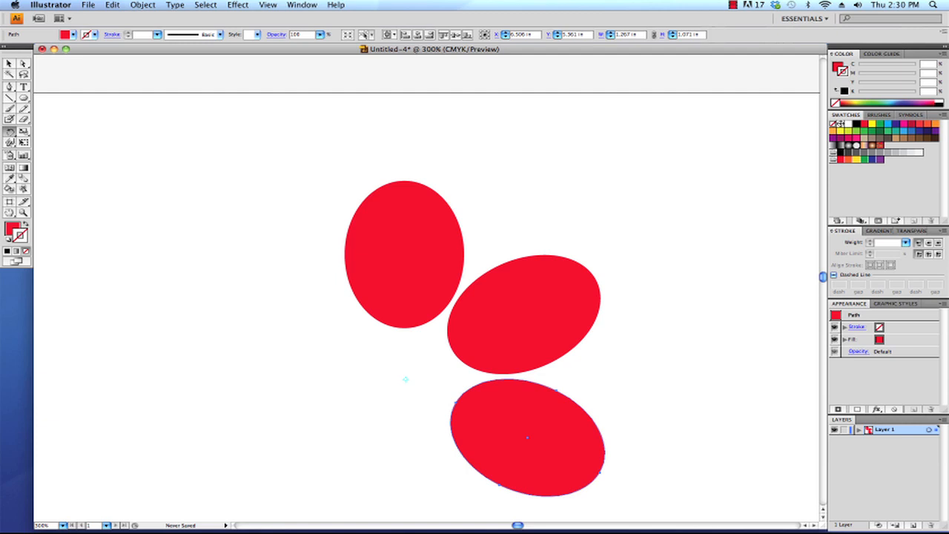
left_click(142, 6)
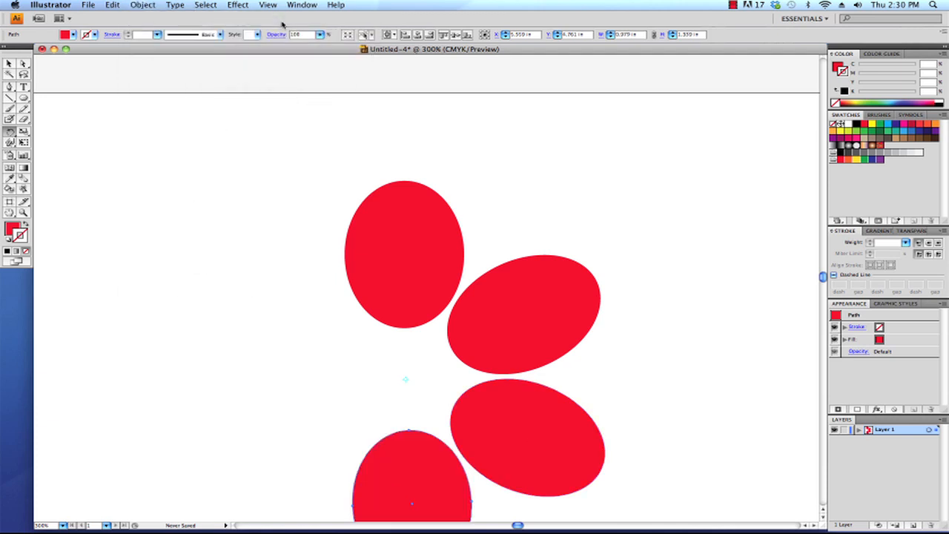
left_click(142, 6)
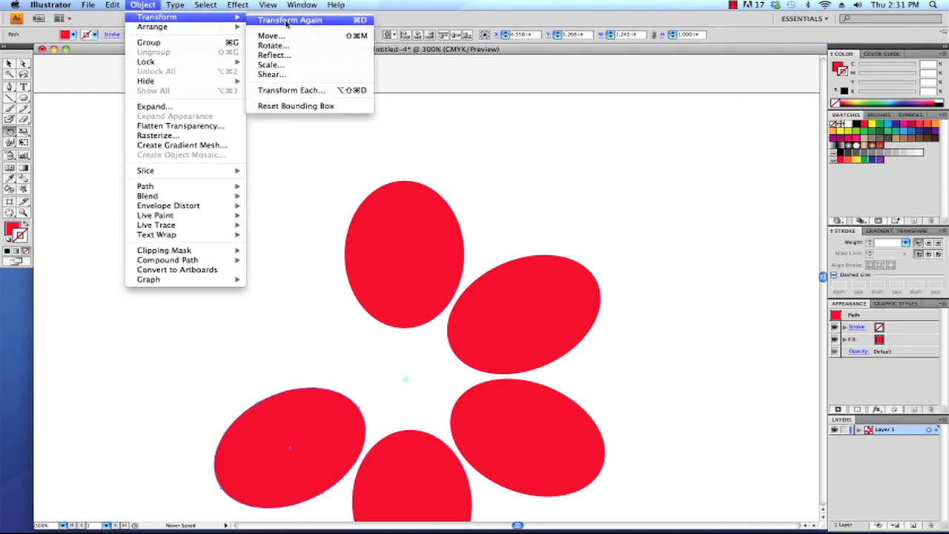
left_click(289, 21)
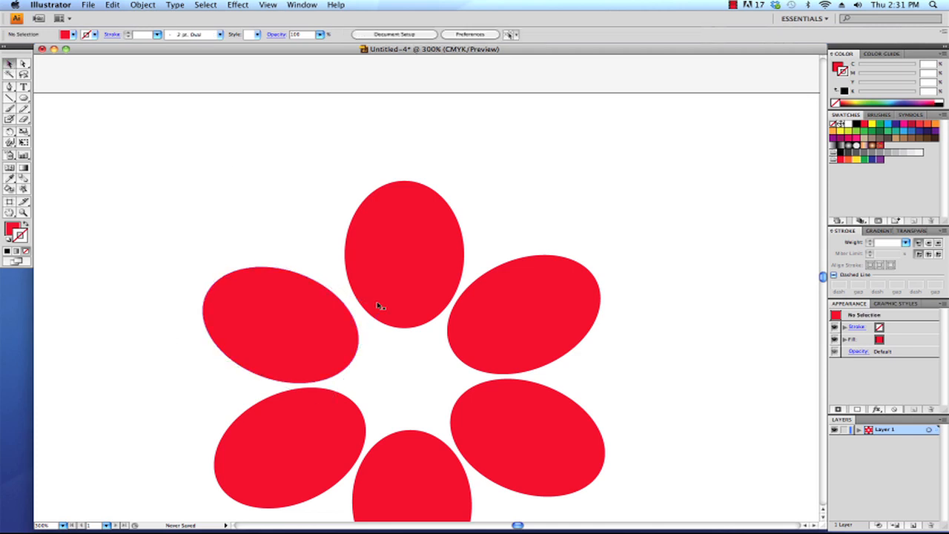
mouse_move(487, 310)
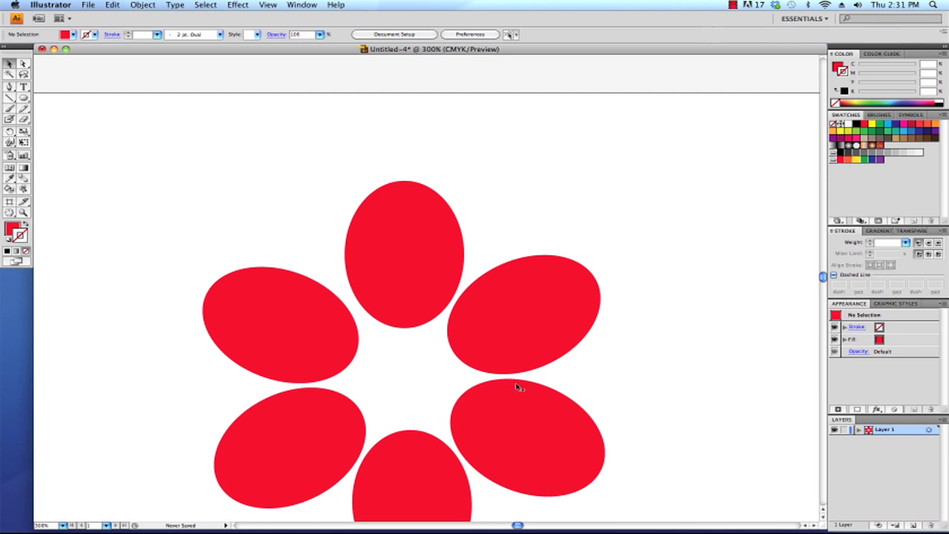
mouse_move(462, 433)
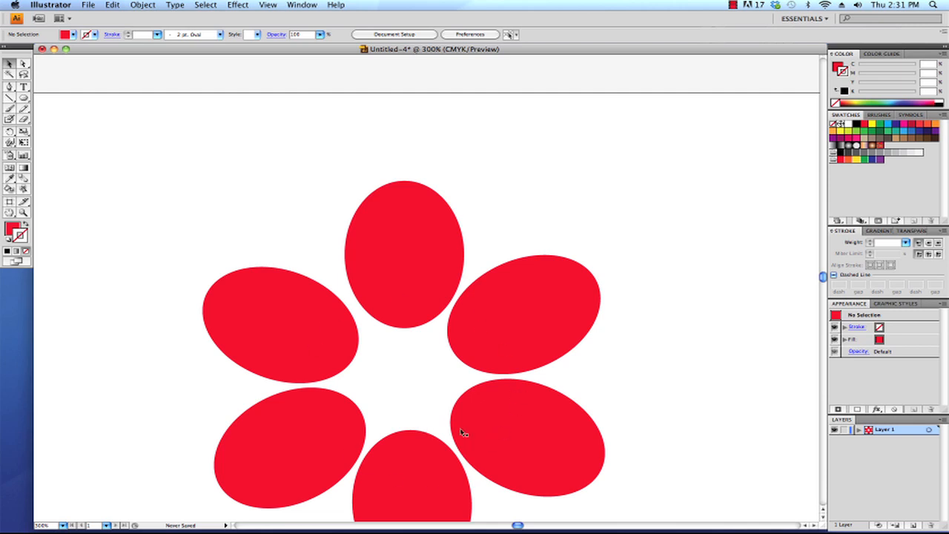
mouse_move(333, 439)
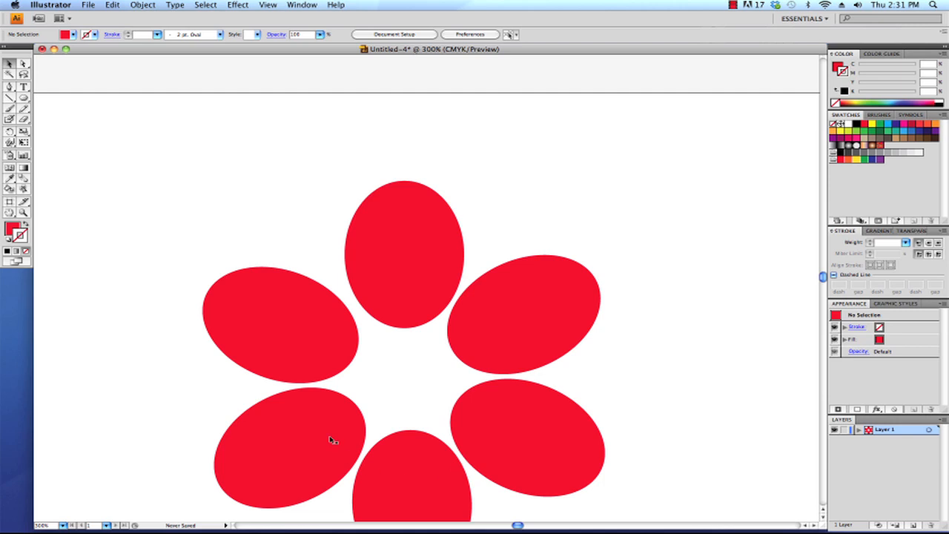
mouse_move(349, 413)
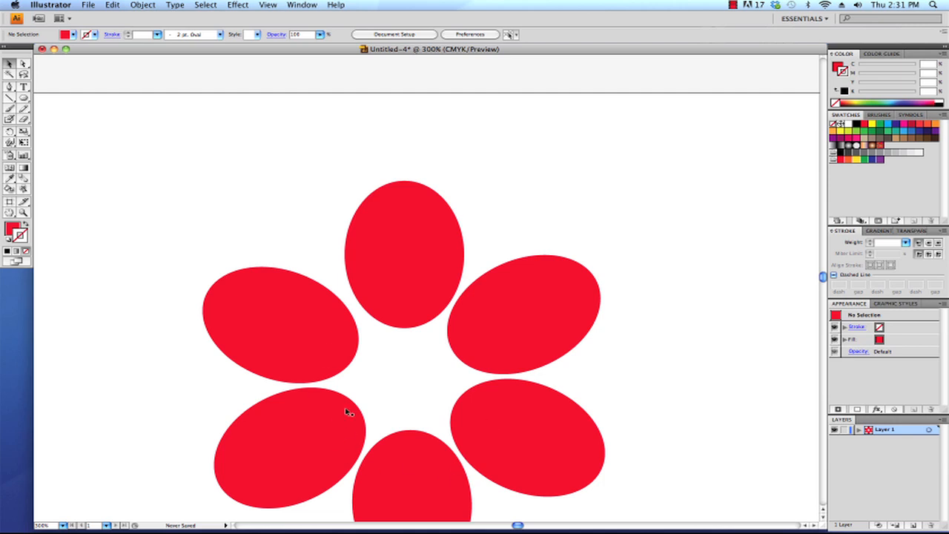
mouse_move(395, 445)
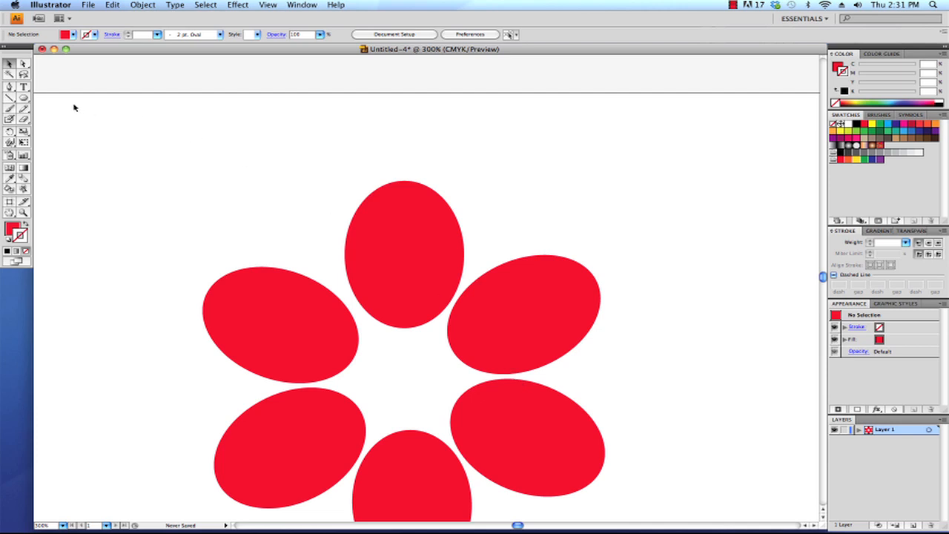
mouse_move(24, 98)
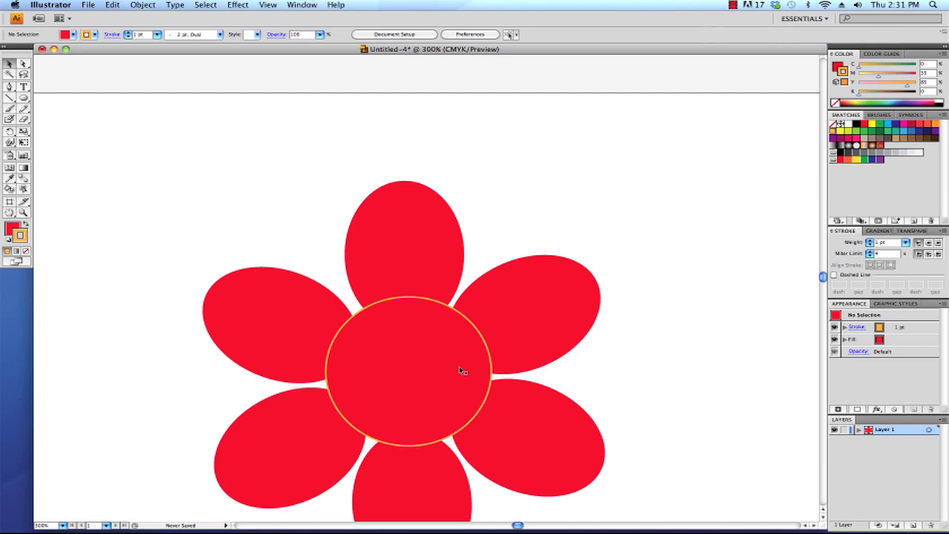
mouse_move(425, 379)
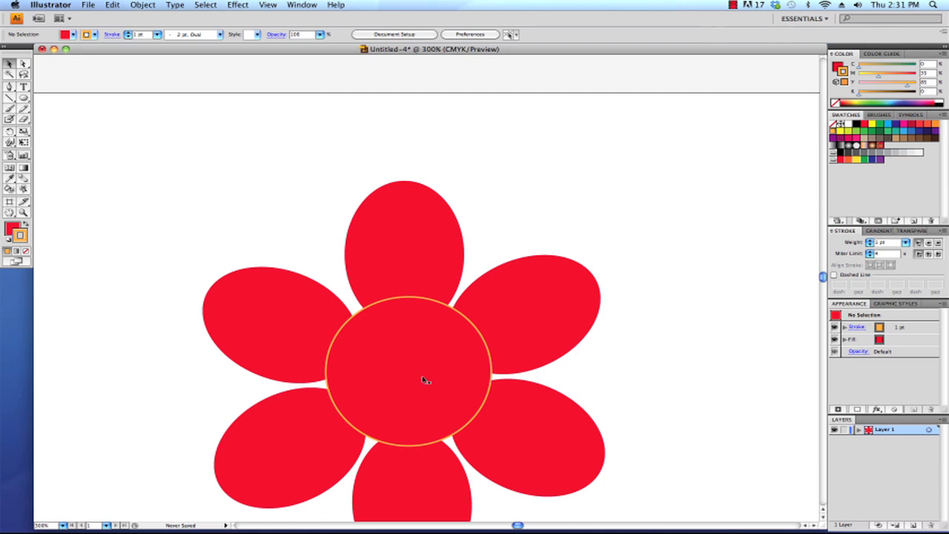
mouse_move(429, 350)
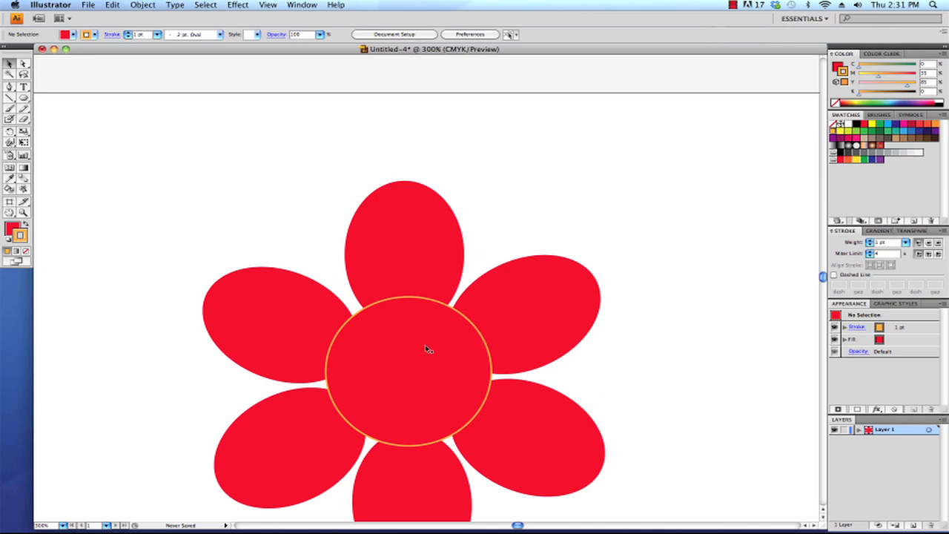
Step: Make the flower's centre circle a solid orange fill with no outline, then deselect it
left_click(428, 350)
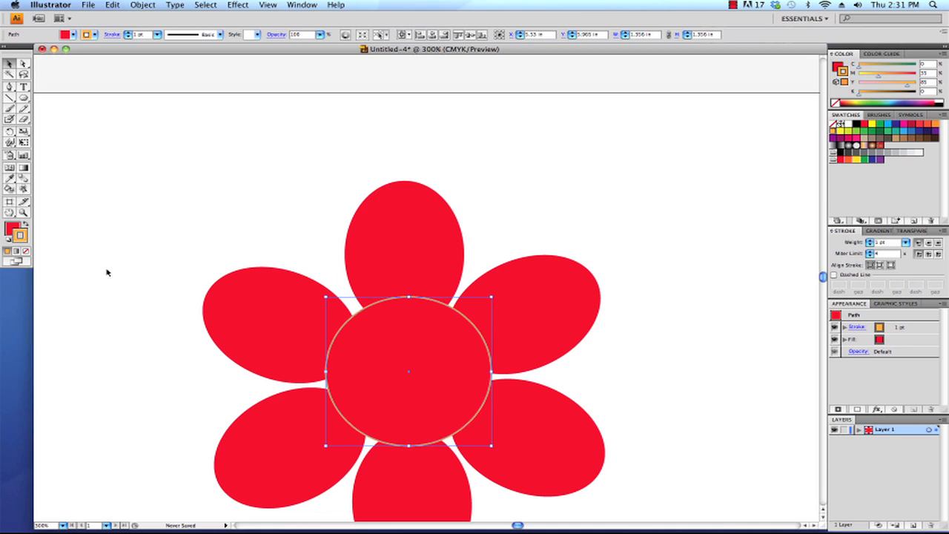
mouse_move(20, 236)
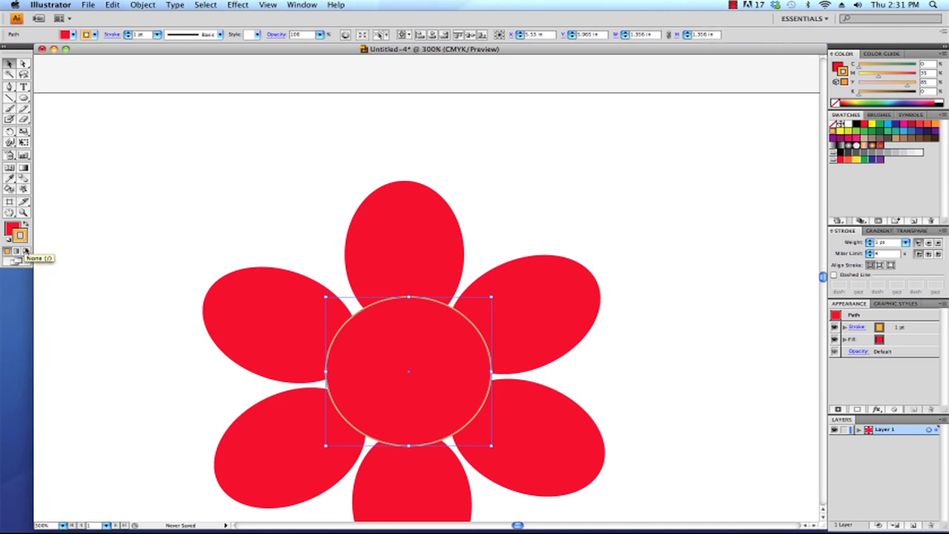
mouse_move(27, 234)
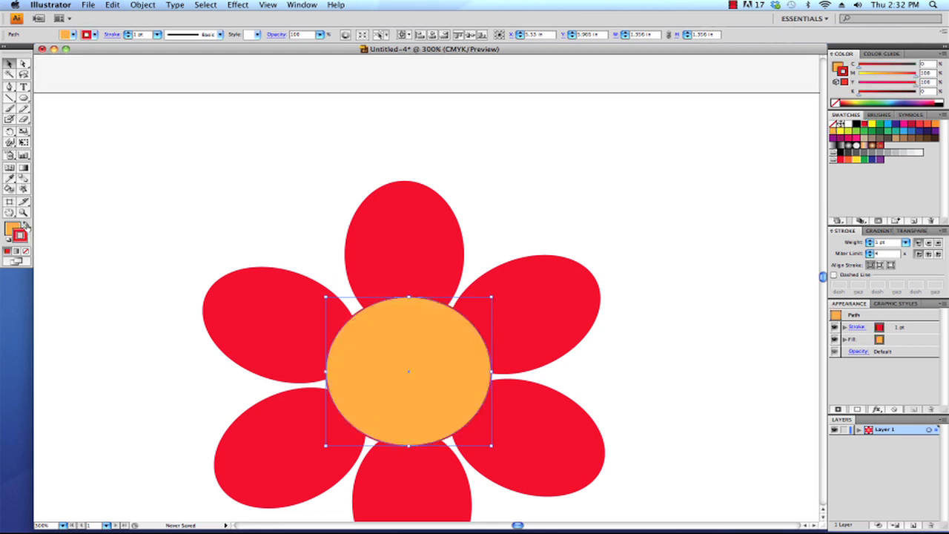
mouse_move(17, 234)
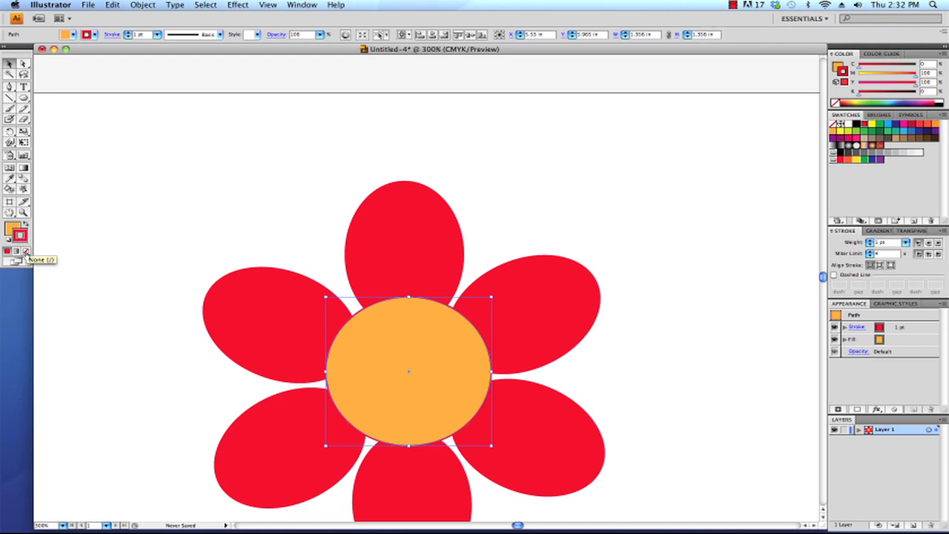
left_click(24, 252)
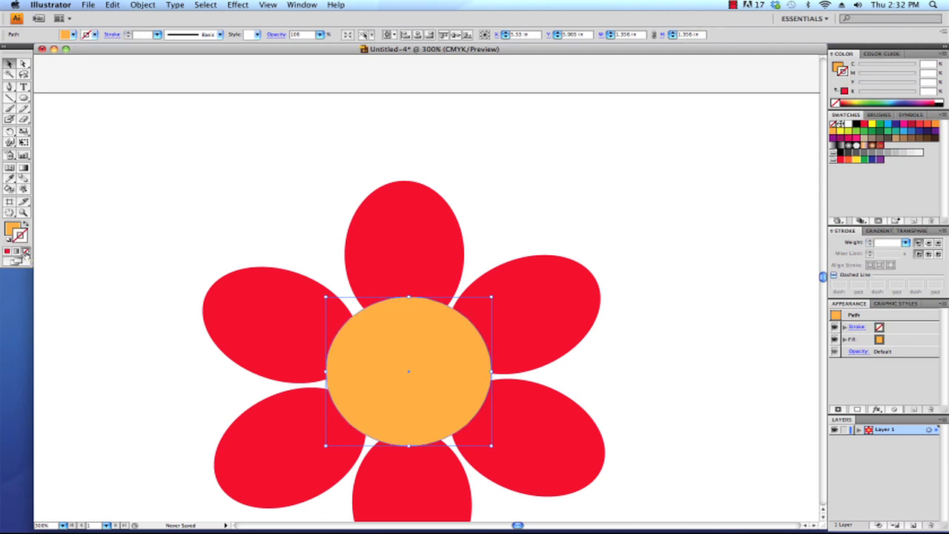
left_click(657, 356)
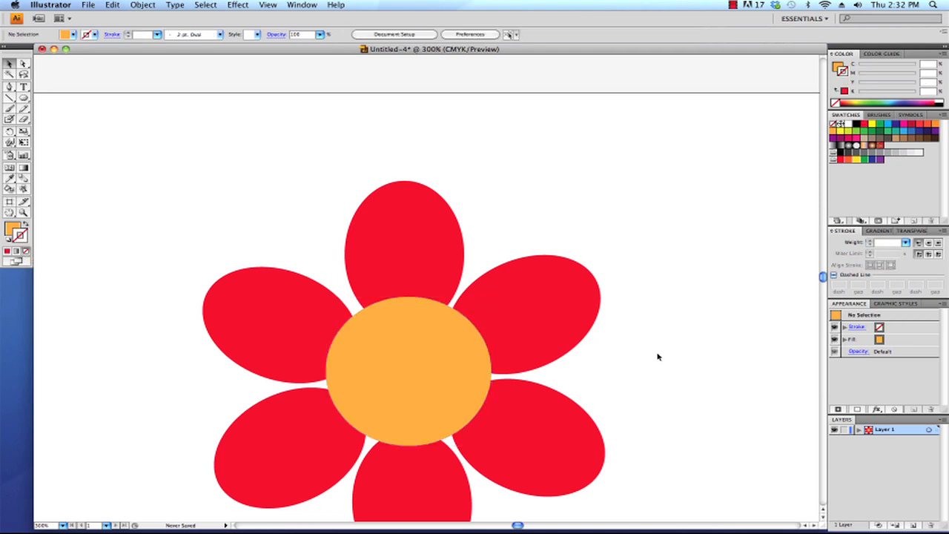
mouse_move(465, 368)
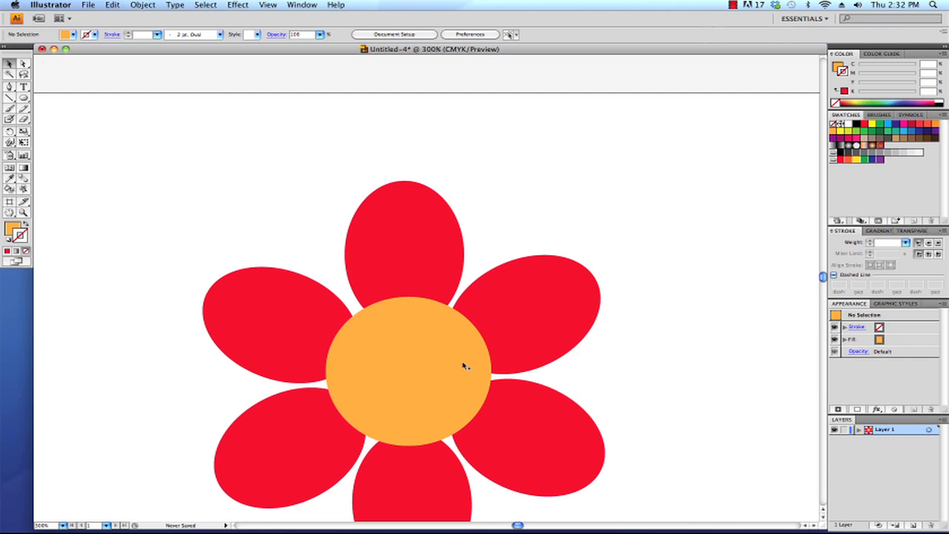
mouse_move(406, 374)
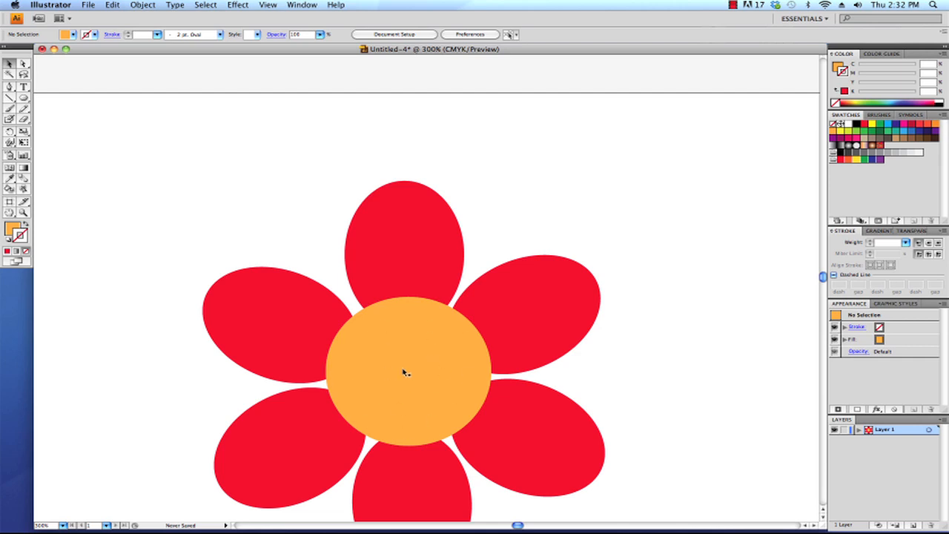
mouse_move(423, 380)
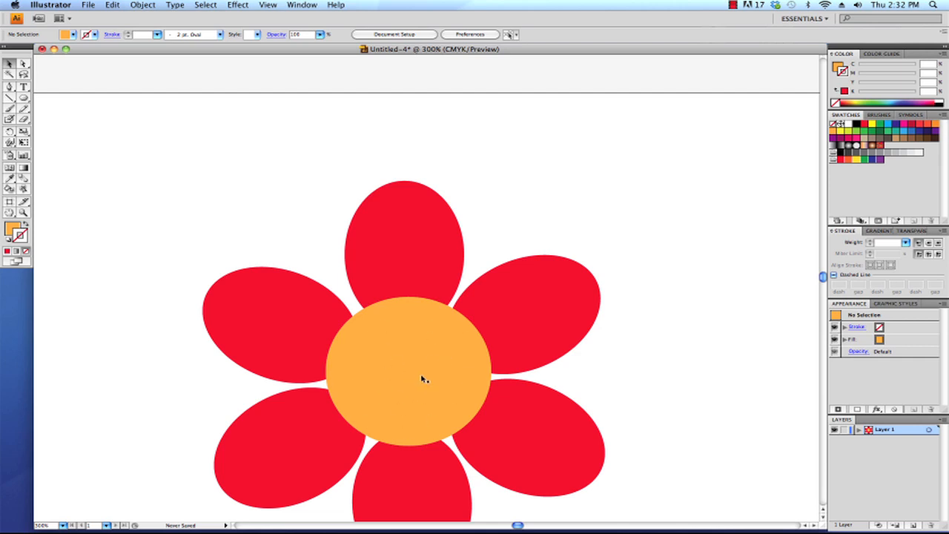
mouse_move(639, 357)
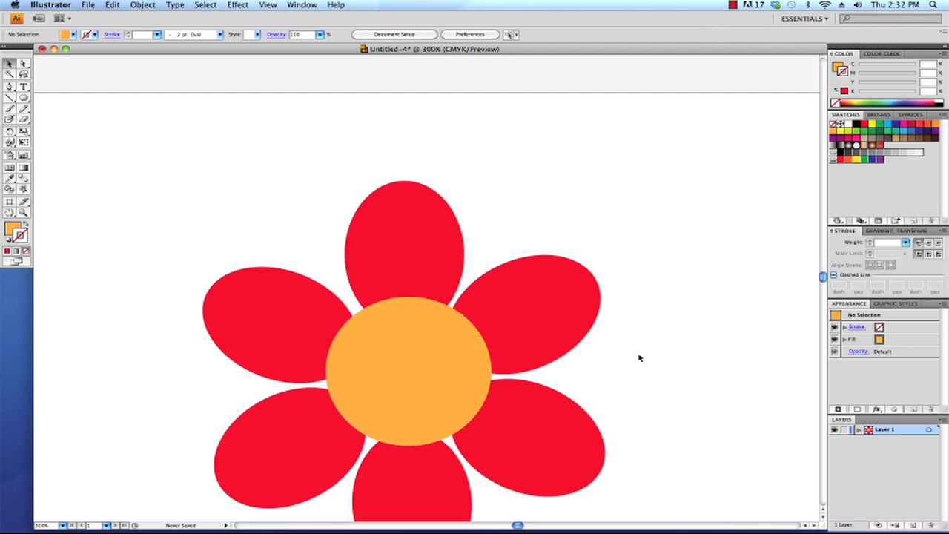